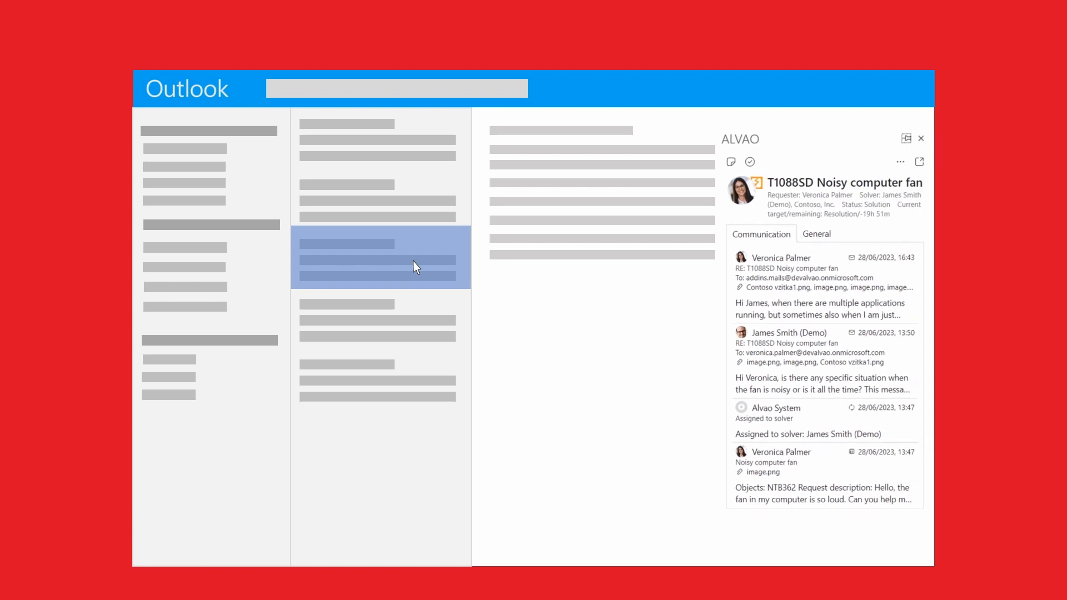
Step: Select the T830SD 'How change my PIN' email in the inbox
left_click(382, 141)
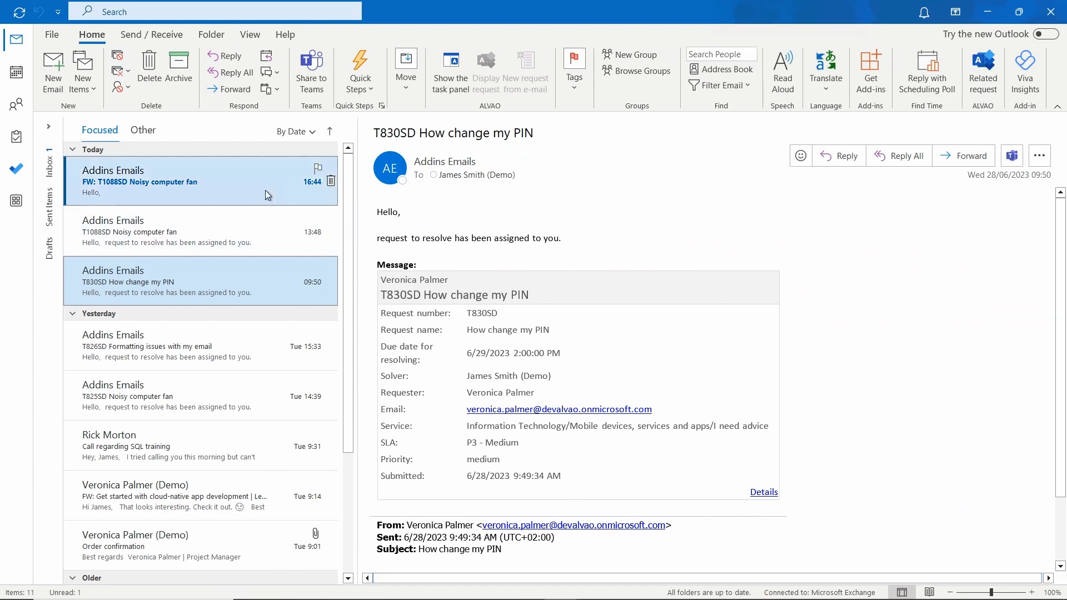
Step: Open the 'FW: T1088SD Noisy computer fan' email and show its related request in ALVAO
left_click(139, 181)
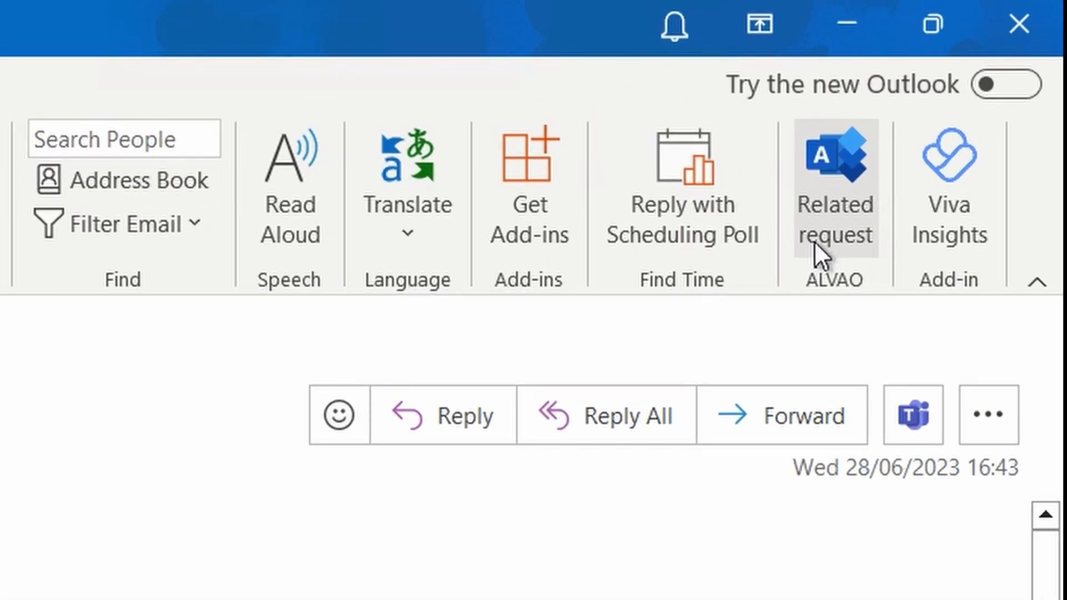
left_click(981, 71)
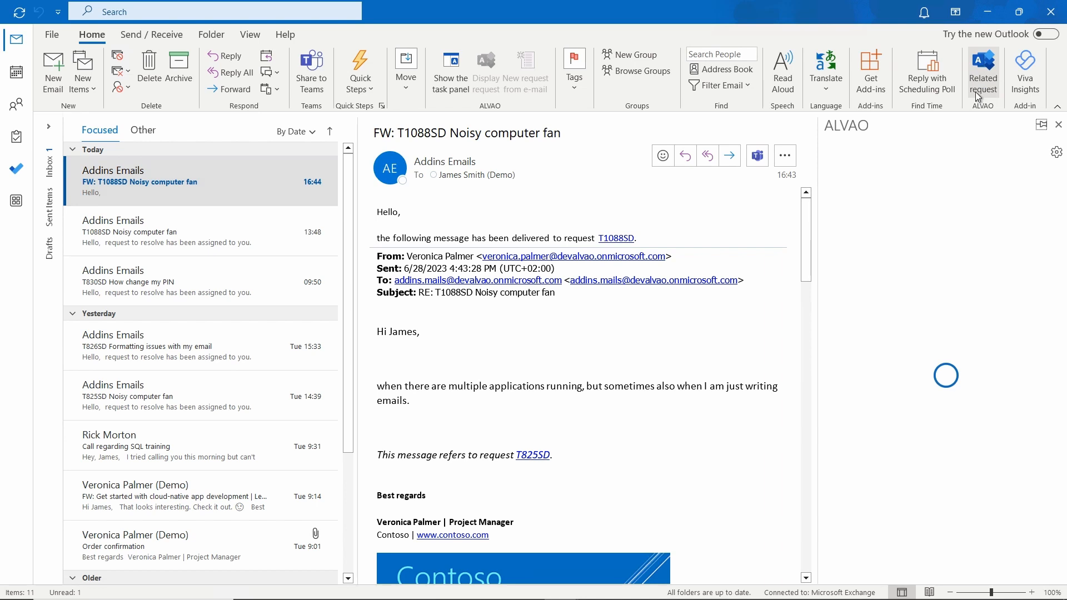
left_click(982, 72)
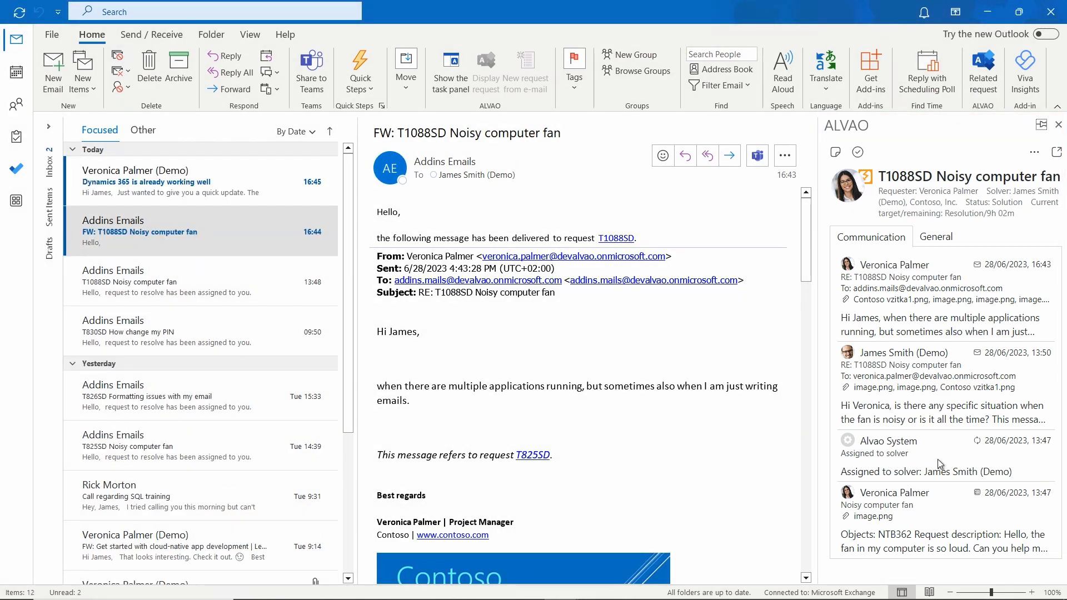
left_click(146, 181)
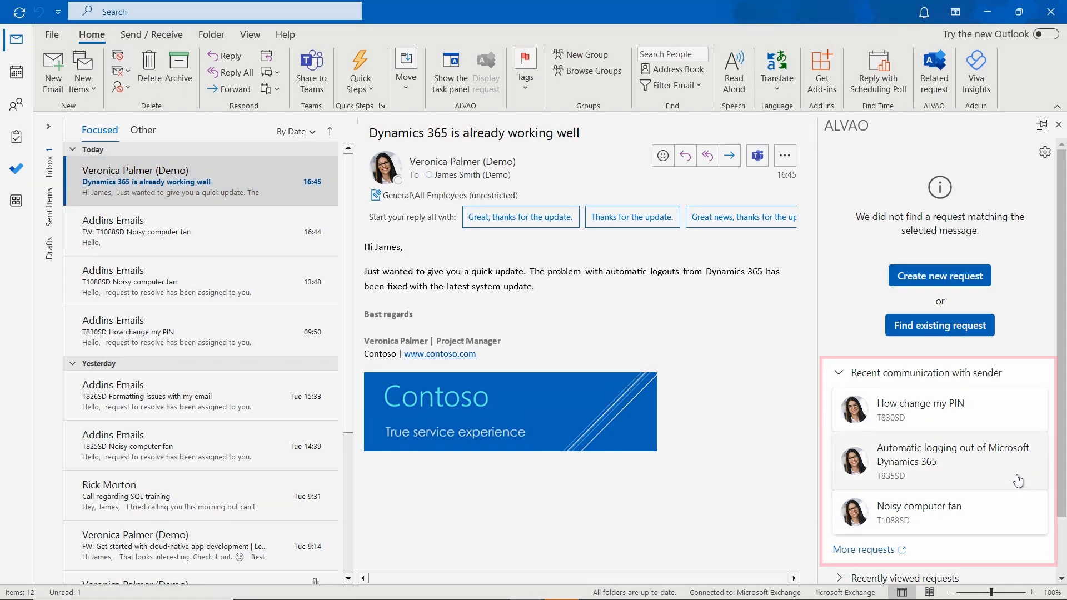
left_click(952, 461)
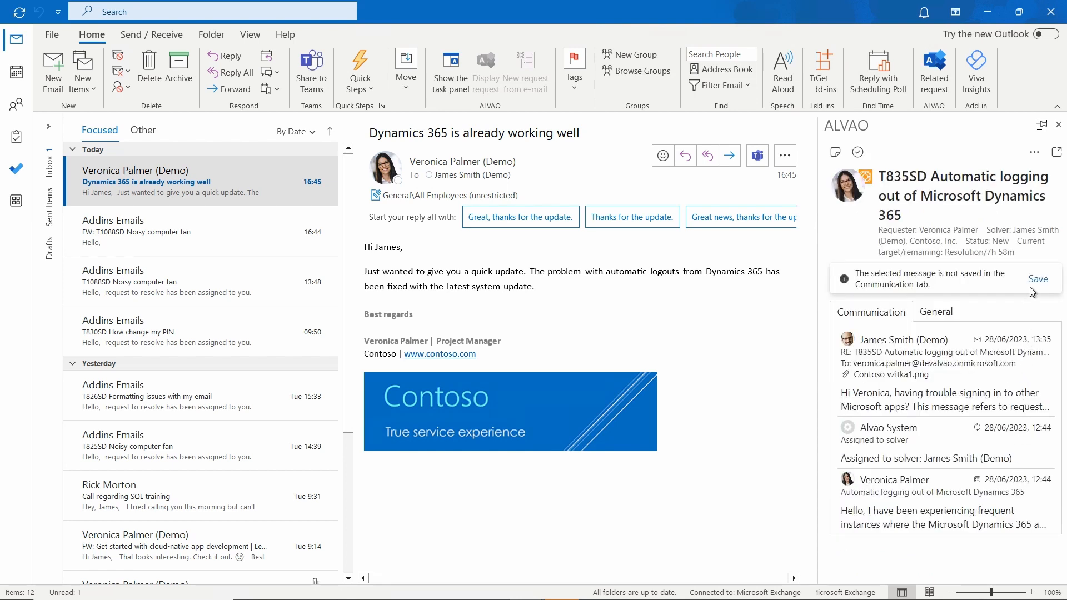
left_click(1039, 279)
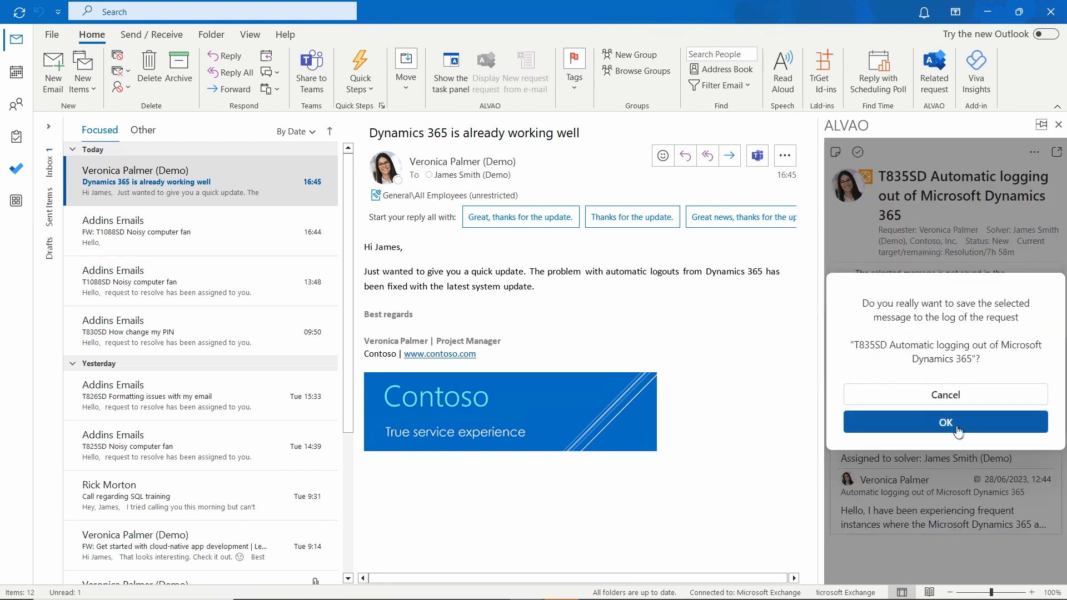
left_click(945, 421)
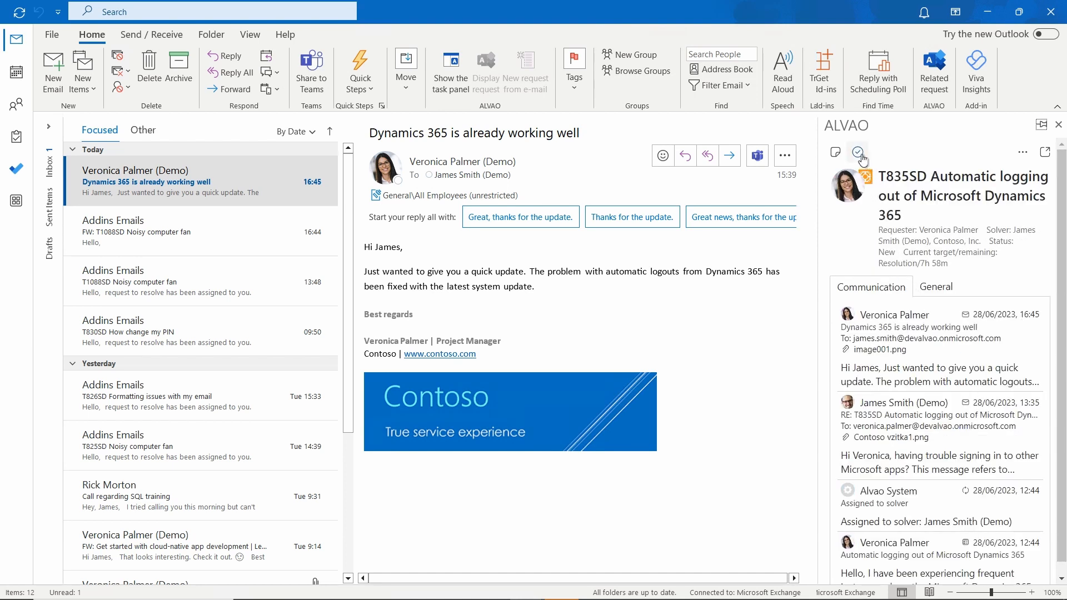
Step: Resolve T835SD with the message 'A system update has fixed the problem.'
left_click(858, 152)
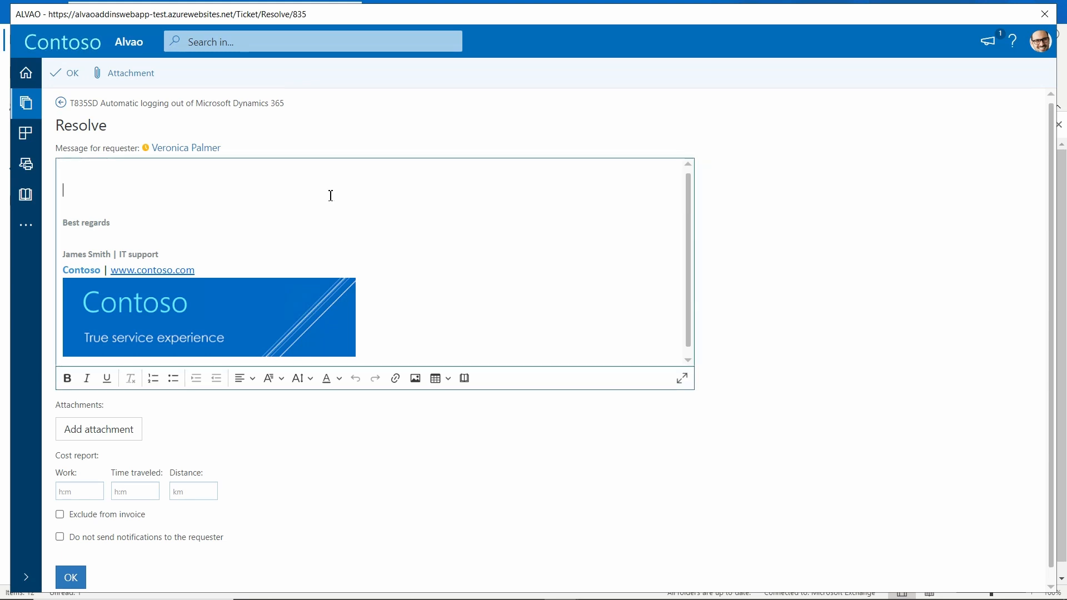
type("A system update has fixed the problem.")
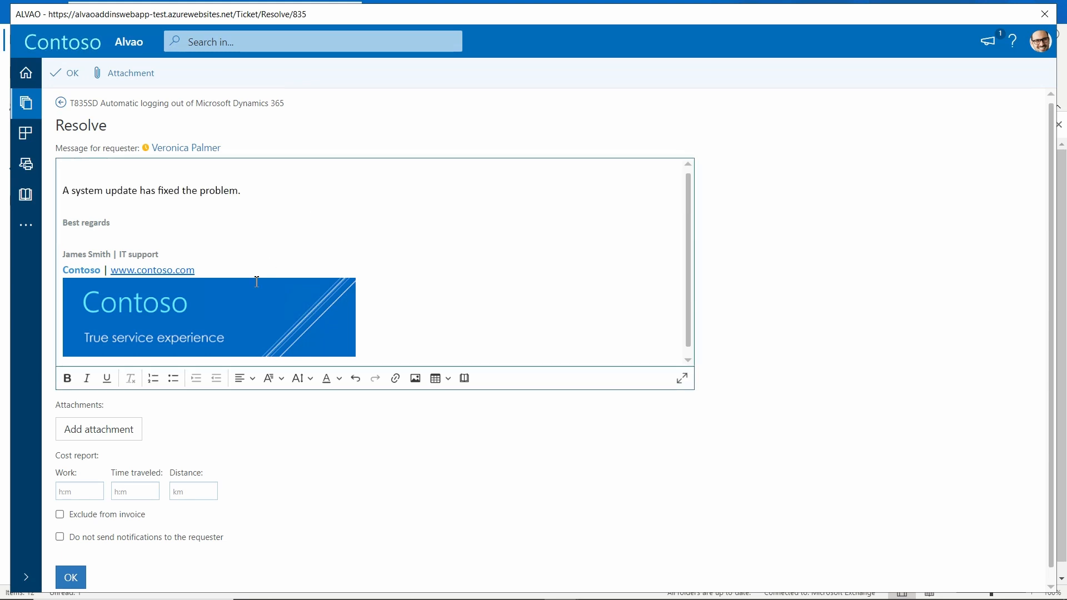
left_click(70, 577)
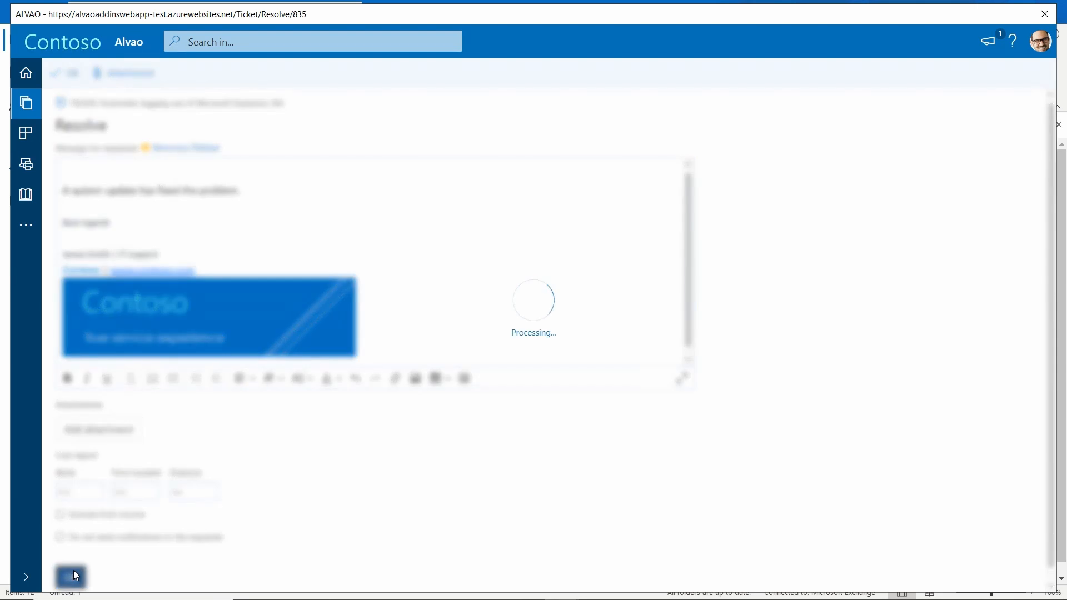
left_click(70, 576)
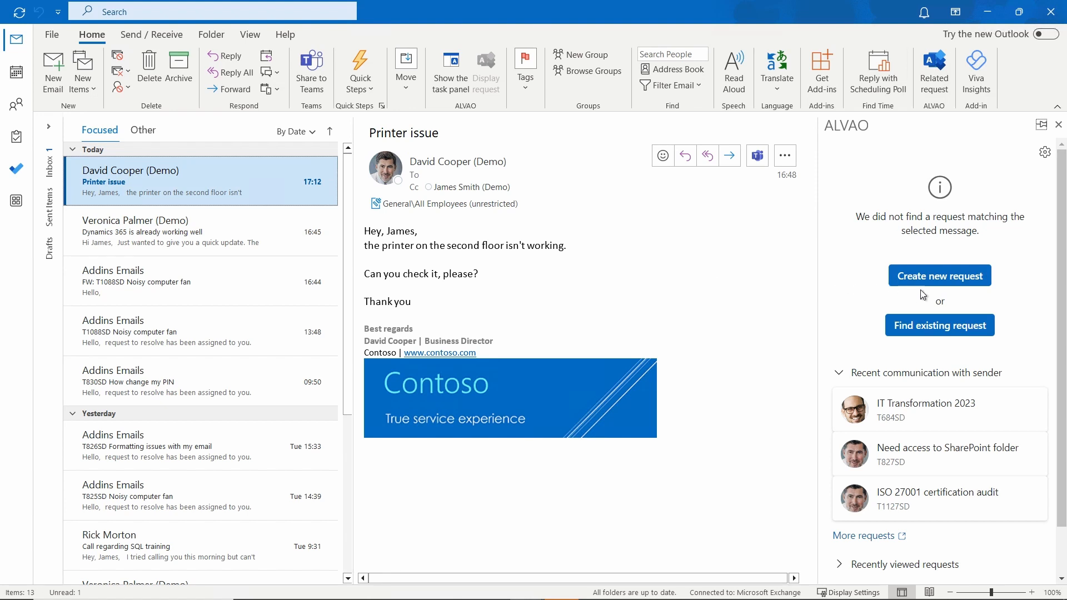
left_click(939, 275)
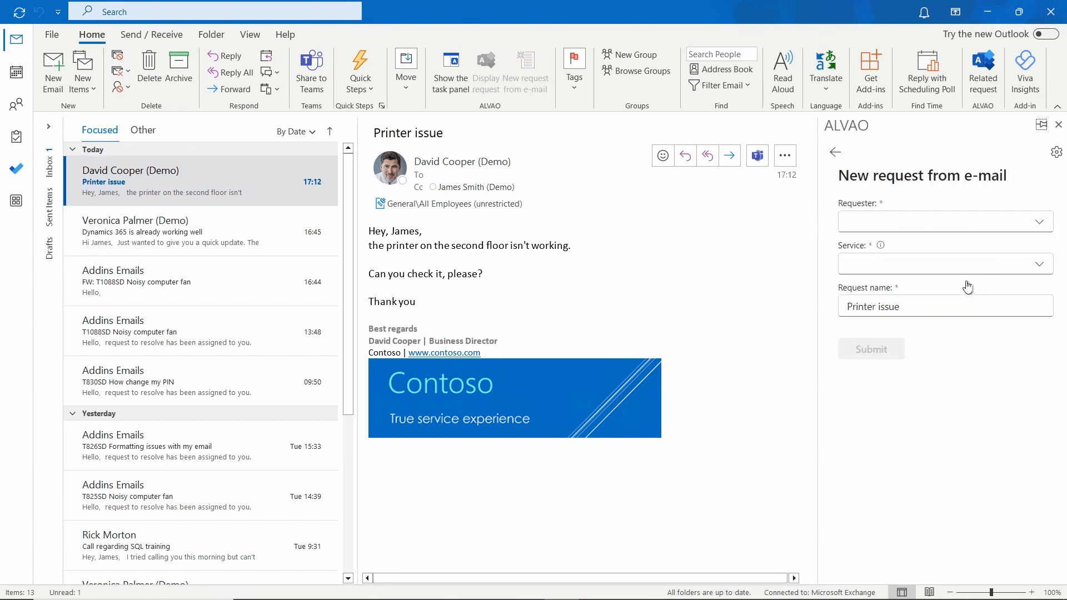
left_click(945, 221)
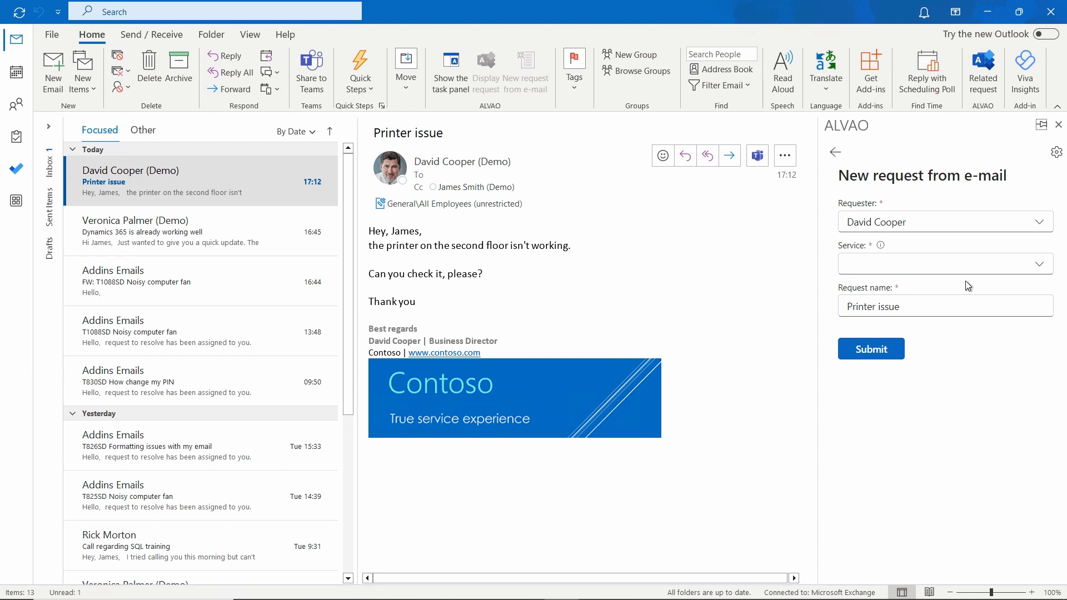
left_click(945, 264)
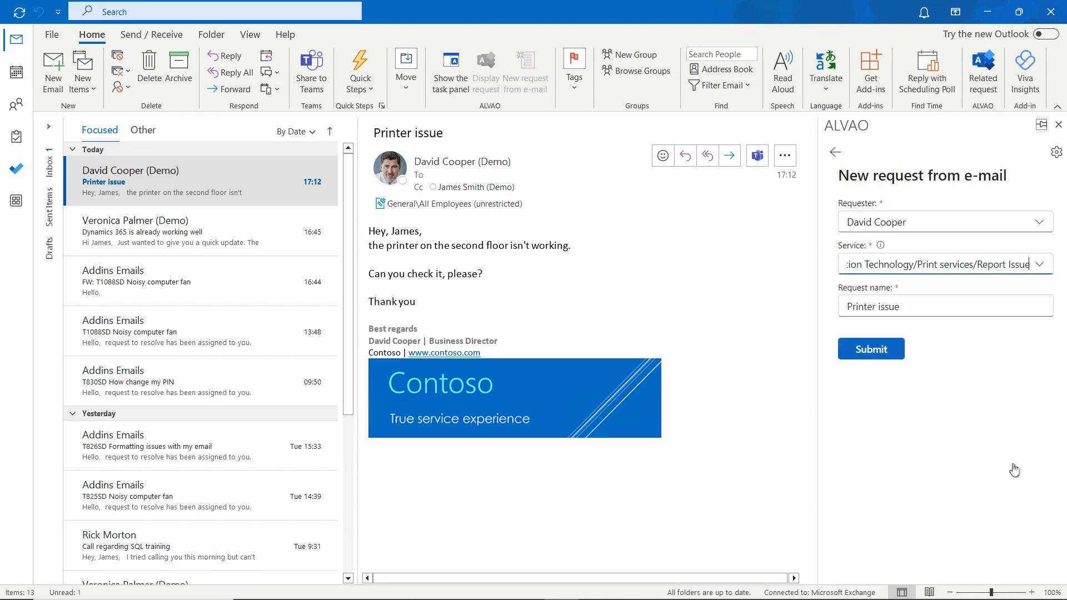
left_click(870, 349)
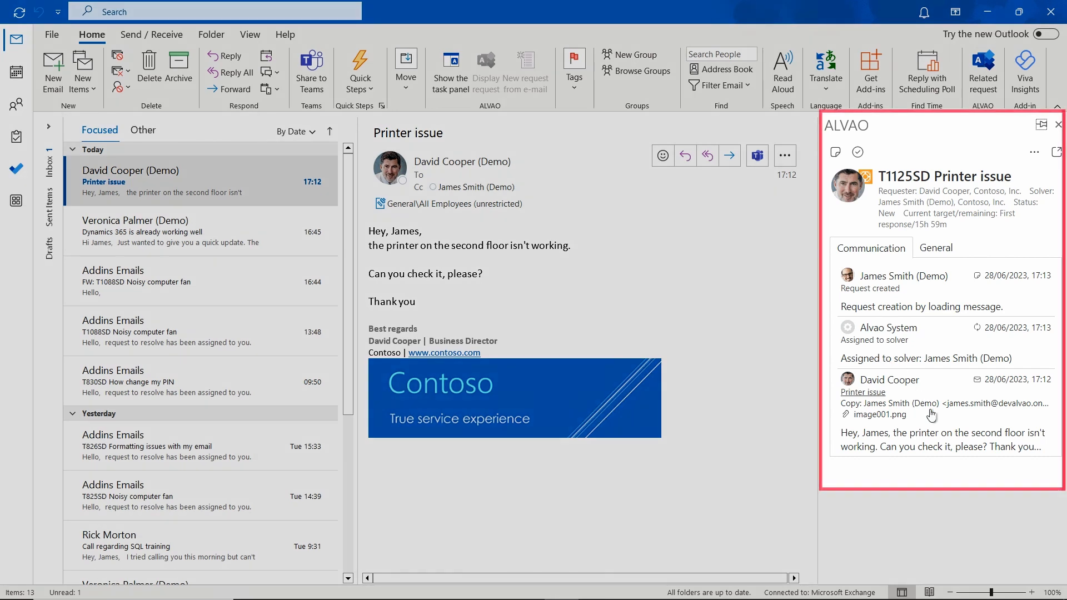
mouse_move(976, 468)
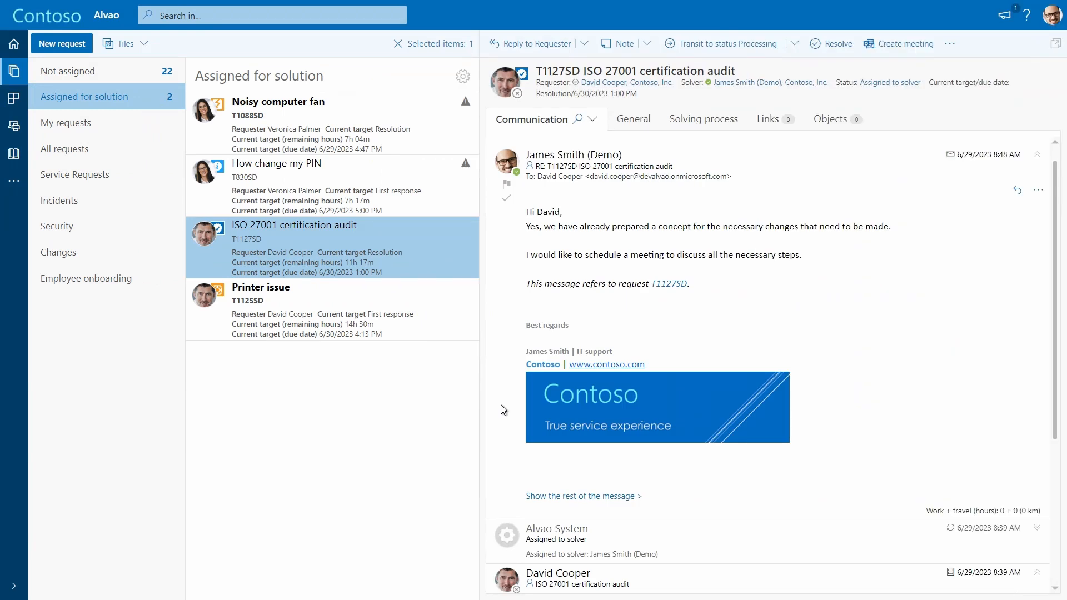
mouse_move(583, 329)
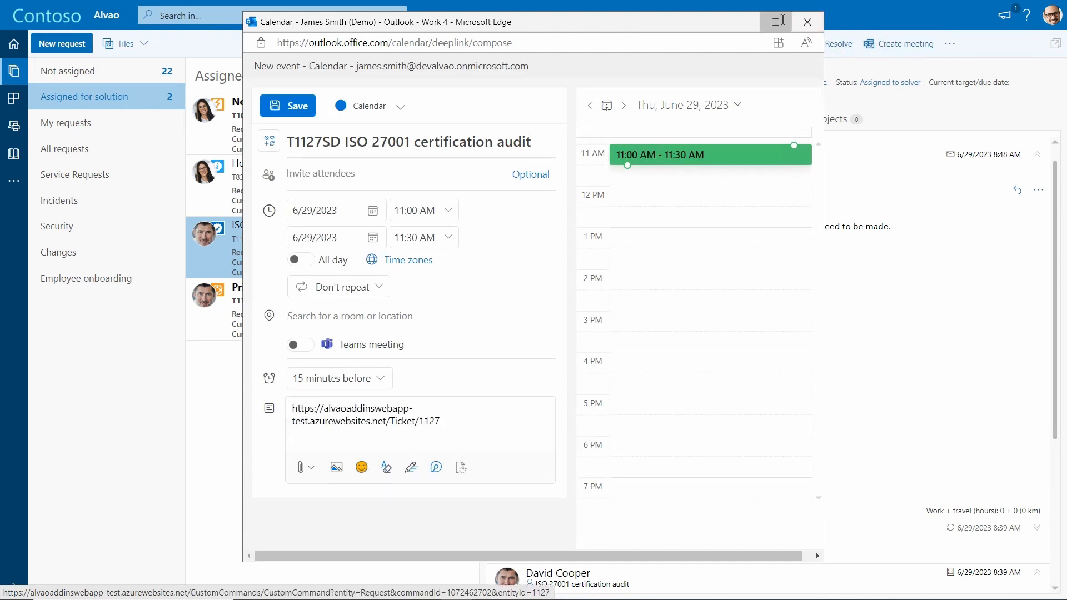
type("david")
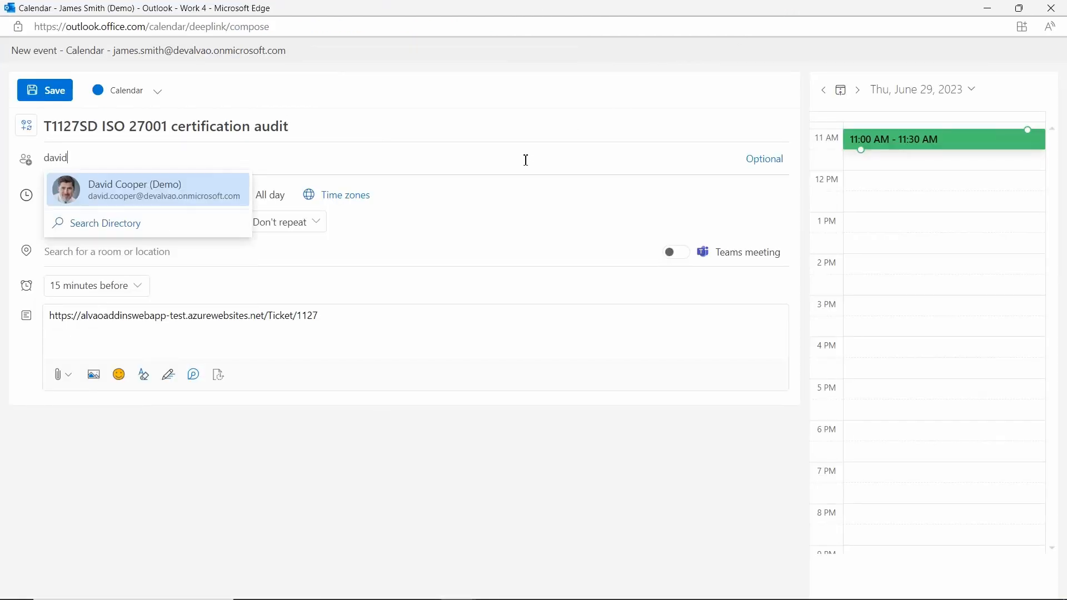
left_click(147, 189)
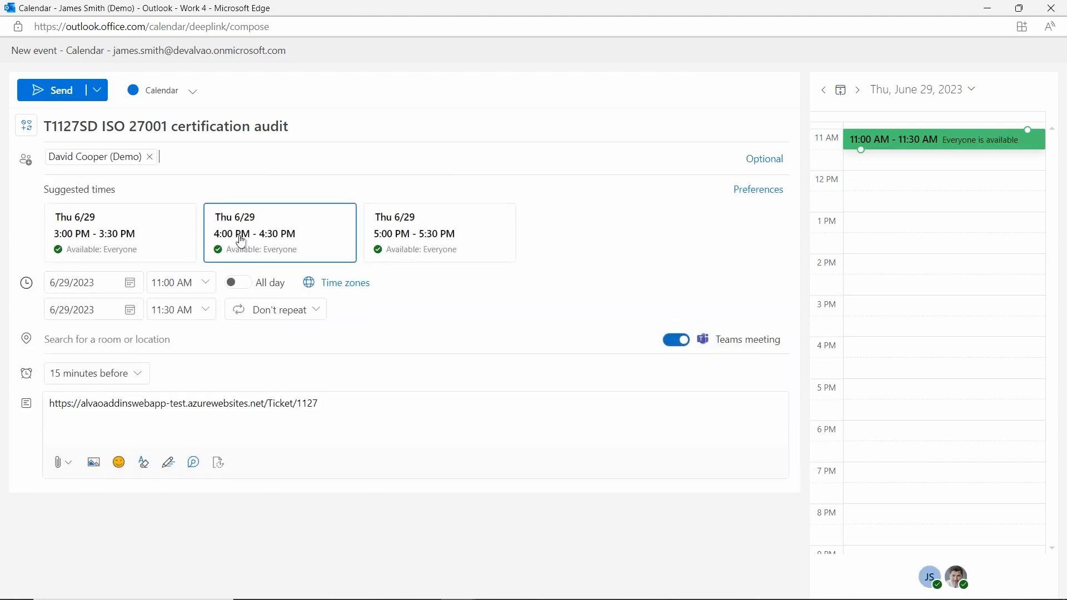
left_click(279, 233)
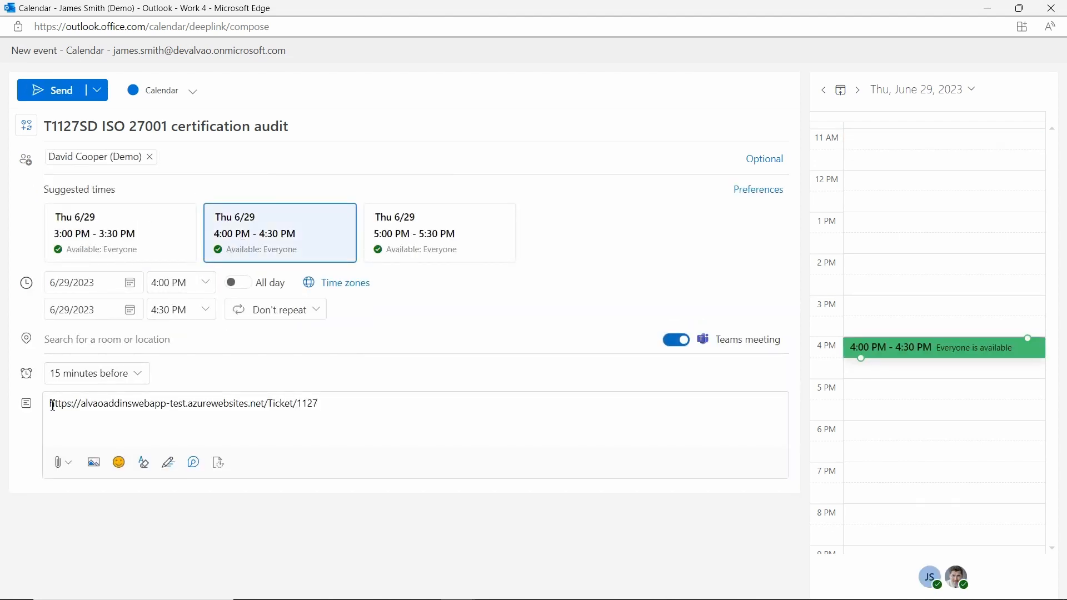
left_click(143, 462)
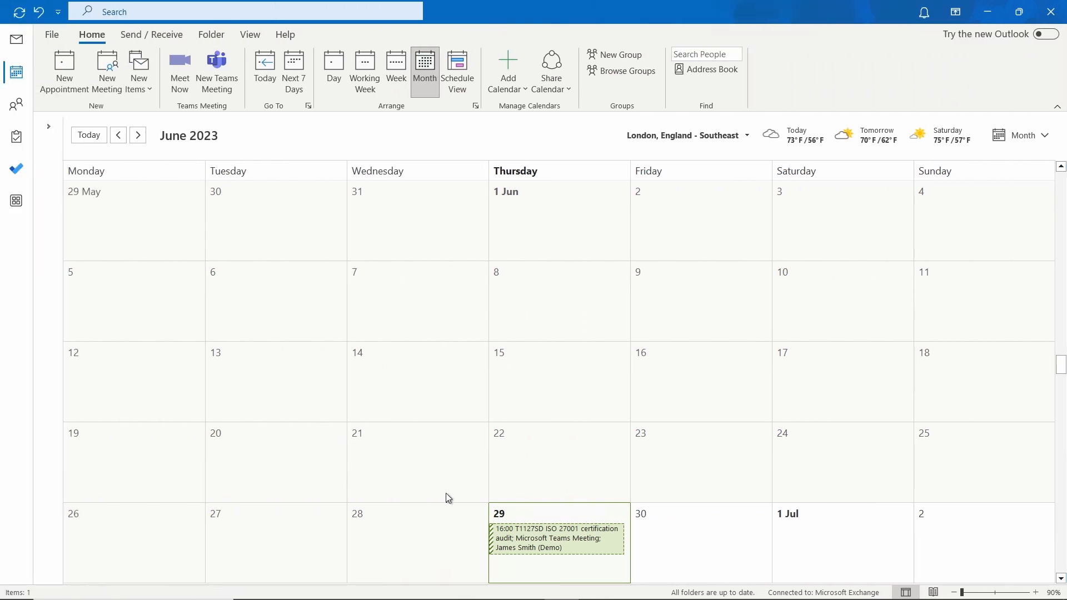
Step: Open the June 29 ISO 27001 audit meeting and show related request T1127SD
double_click(557, 538)
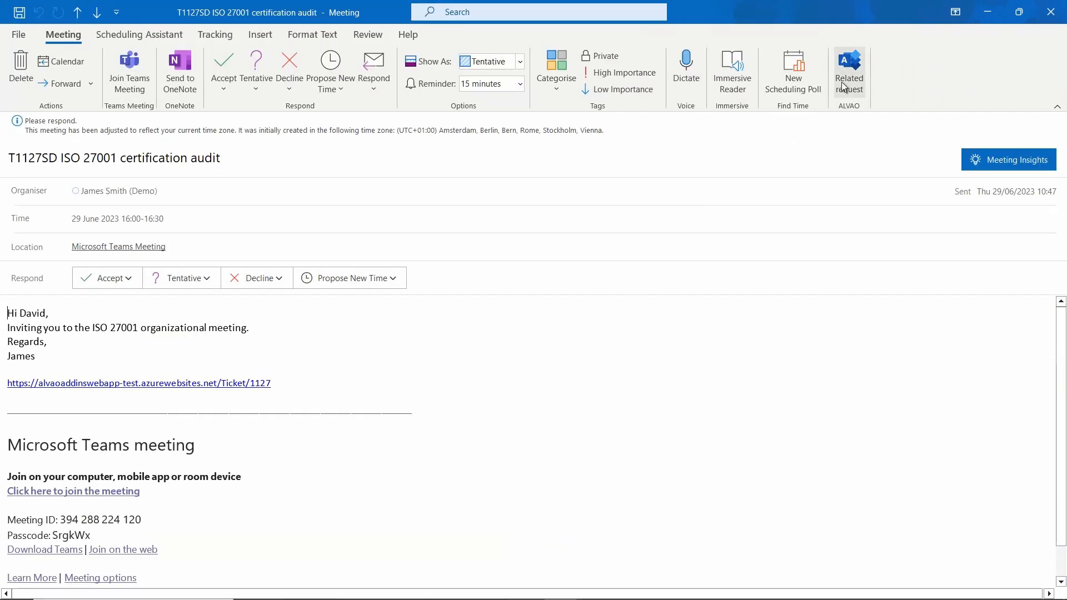
left_click(849, 70)
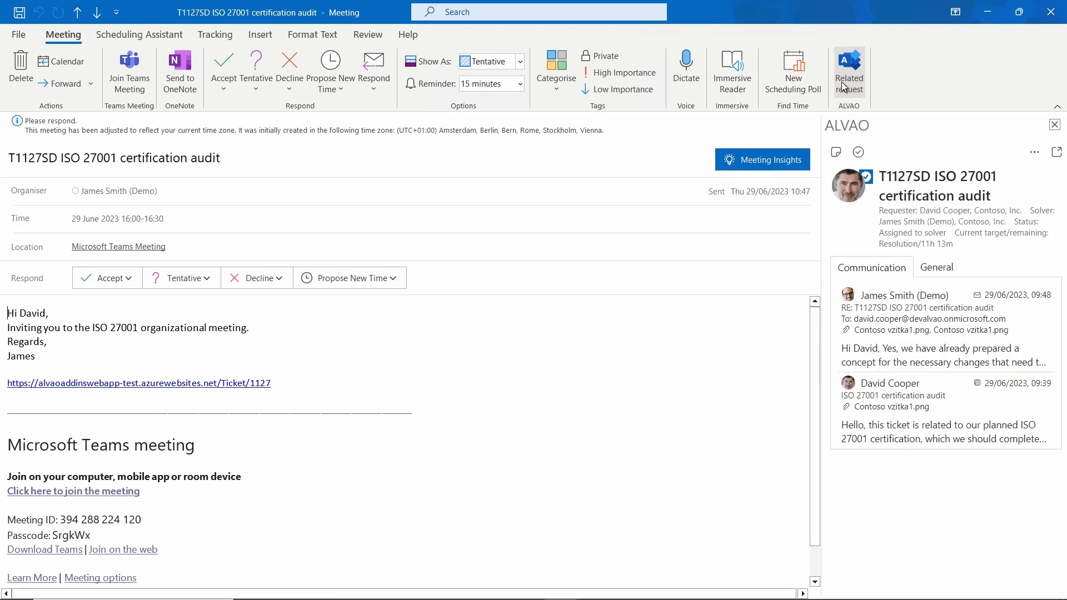